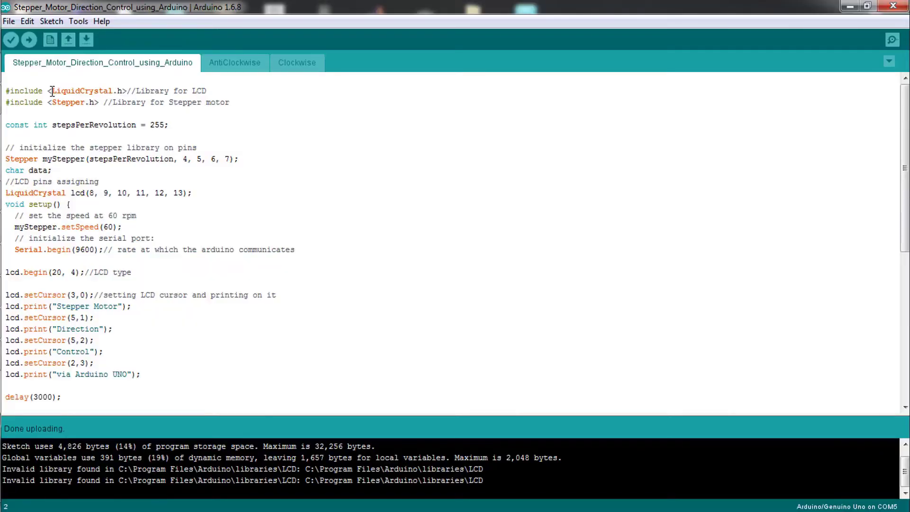
# Step: Highlight the LiquidCrystal and Stepper libraries, 255 steps, LCD pins, speed 60, 9600 baud, 20x4 LCD
pyautogui.doubleClick(82, 90)
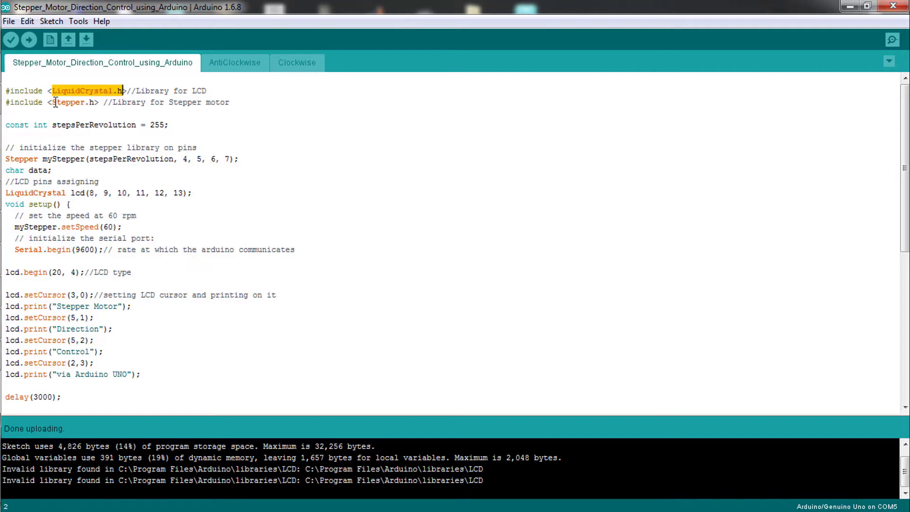
pyautogui.doubleClick(69, 102)
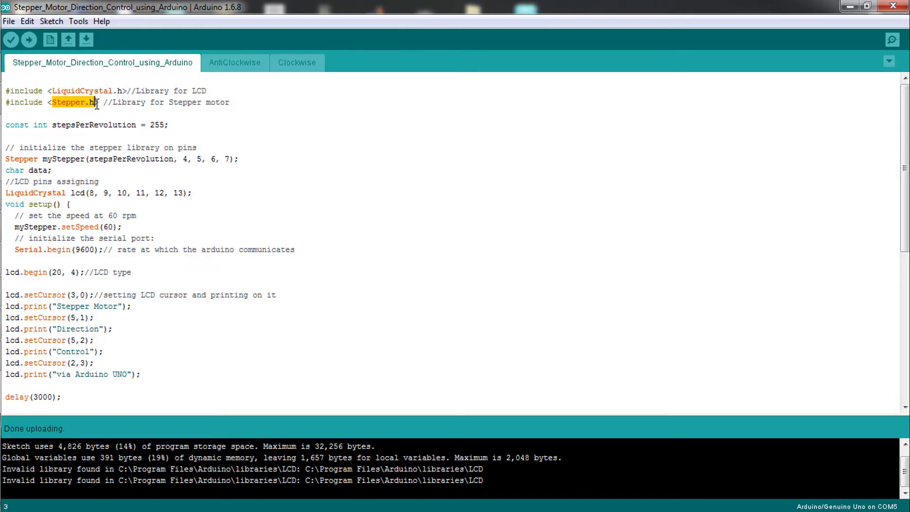
pyautogui.click(163, 125)
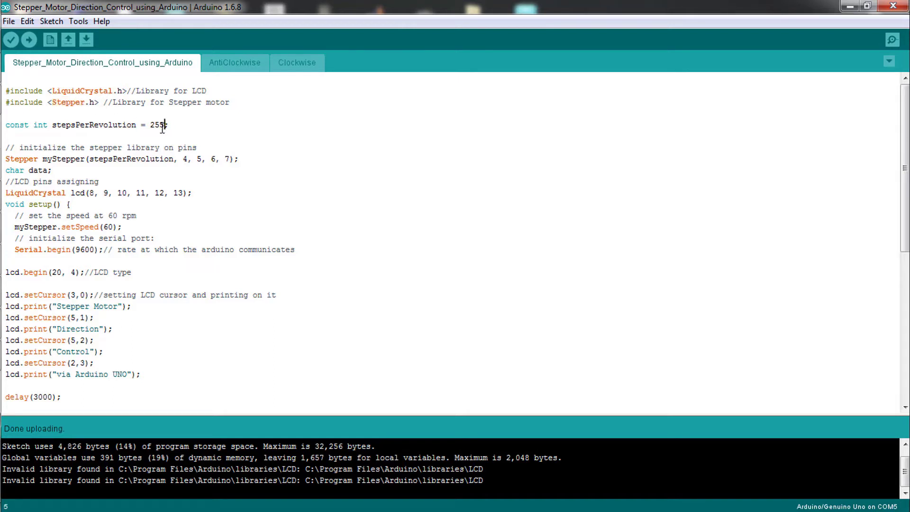
pyautogui.doubleClick(156, 124)
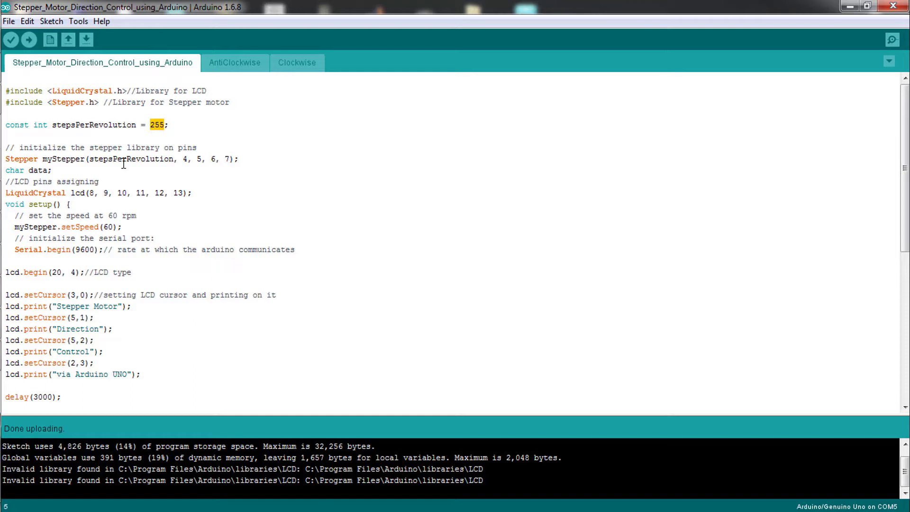
pyautogui.moveTo(184, 163)
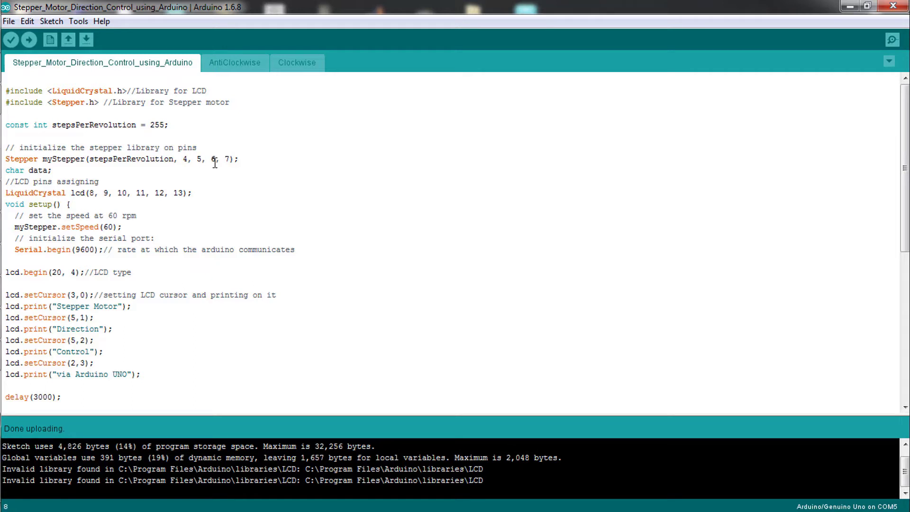
pyautogui.moveTo(95, 196)
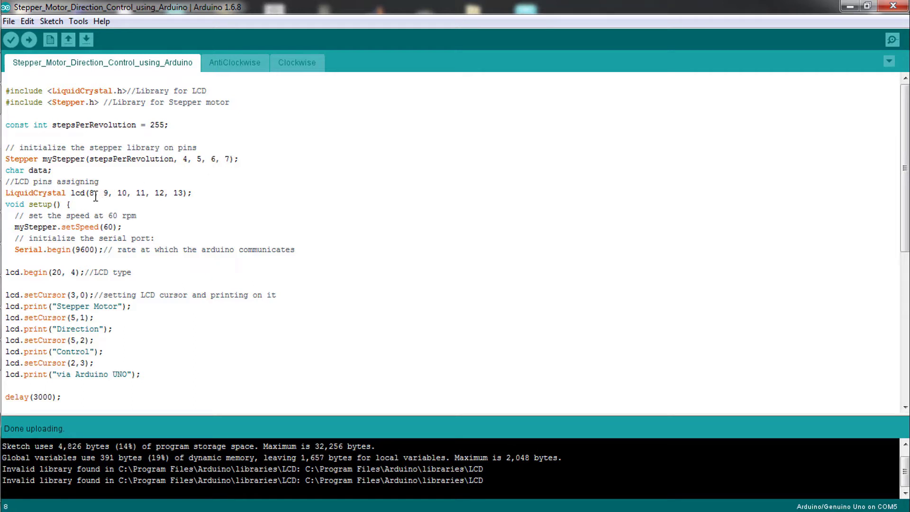
pyautogui.moveTo(88, 193); pyautogui.dragTo(174, 193)
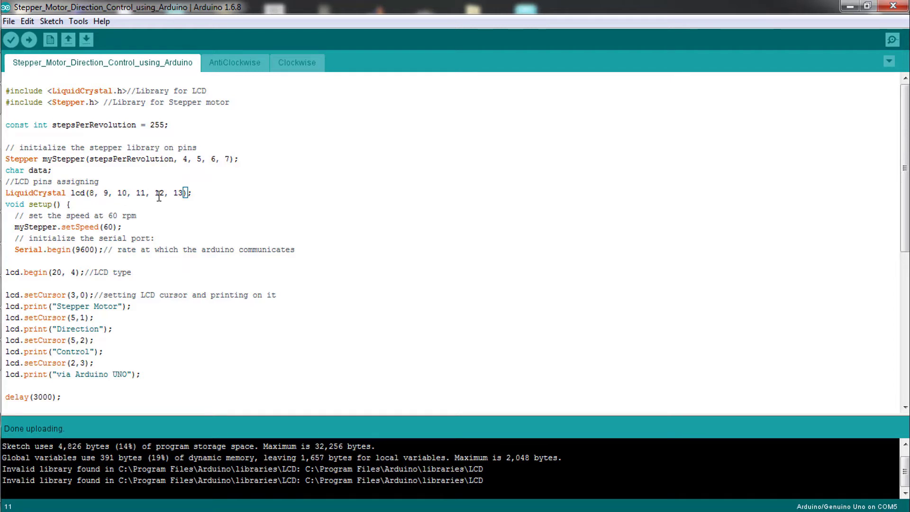
pyautogui.moveTo(172, 196)
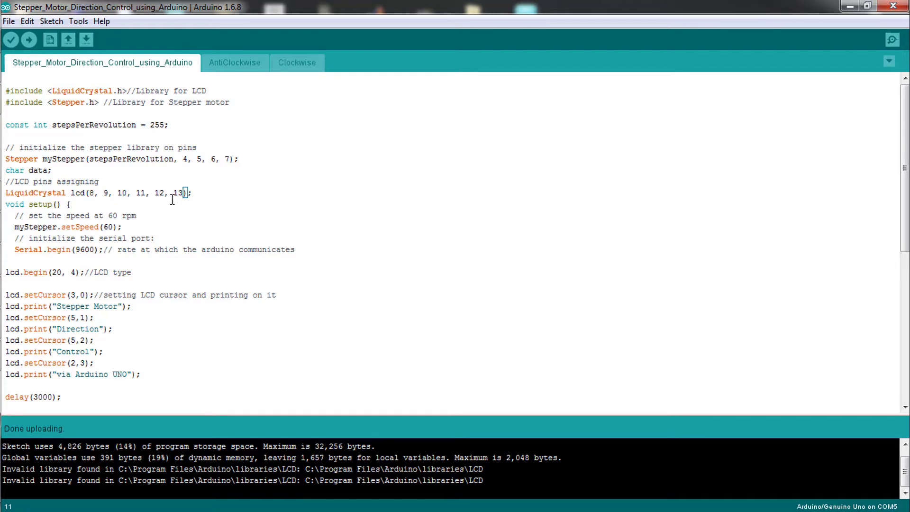
pyautogui.moveTo(114, 228)
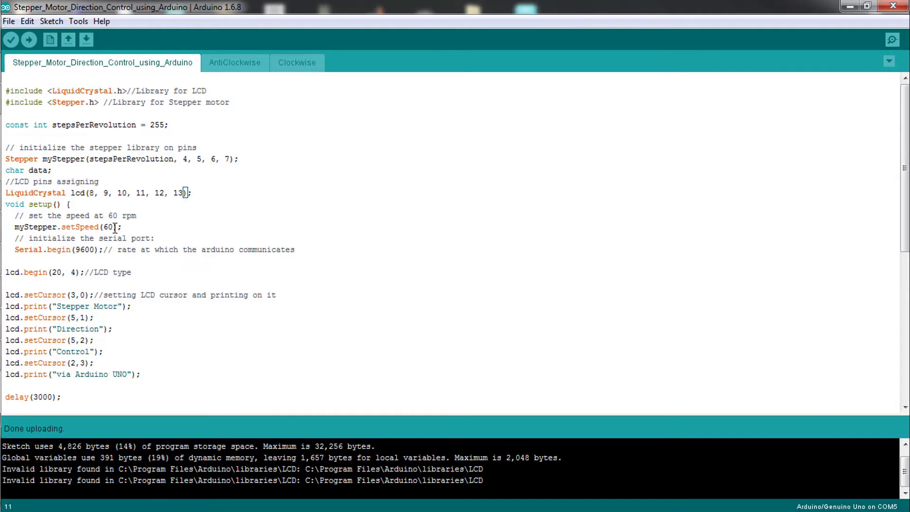
pyautogui.doubleClick(107, 227)
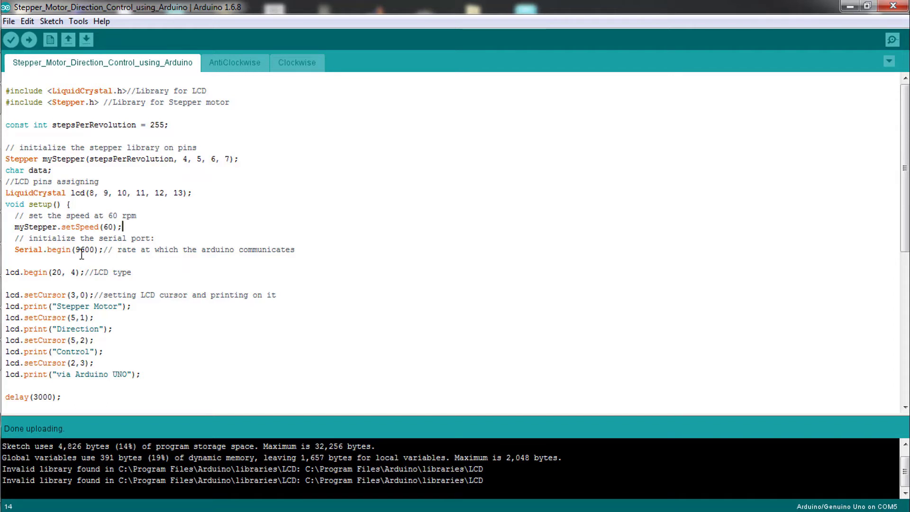
pyautogui.doubleClick(83, 250)
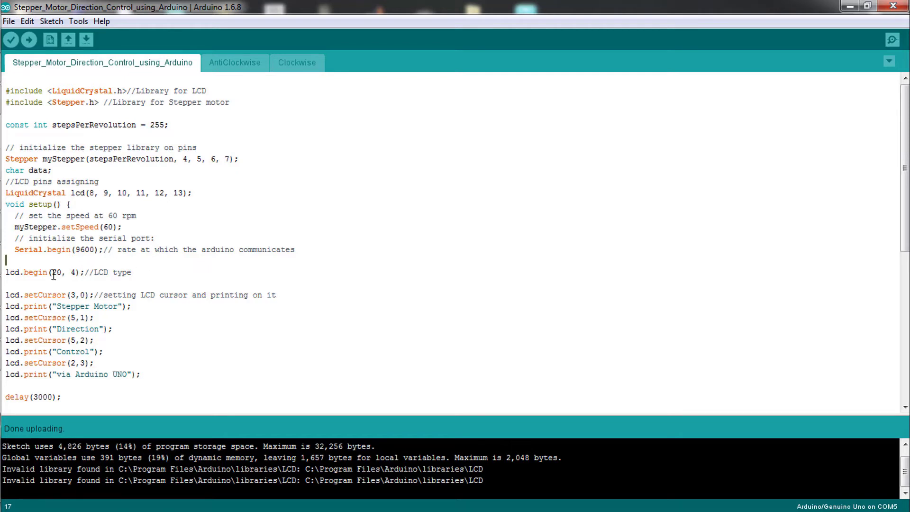
pyautogui.doubleClick(64, 272)
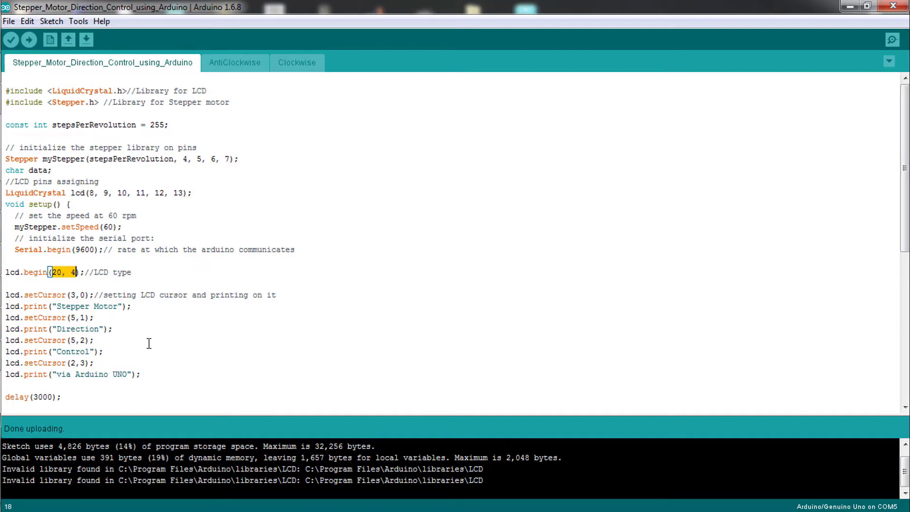
# Step: Highlight the Clockwise call in loop() and view the Clockwise tab's LCD print line
pyautogui.scroll(-3)
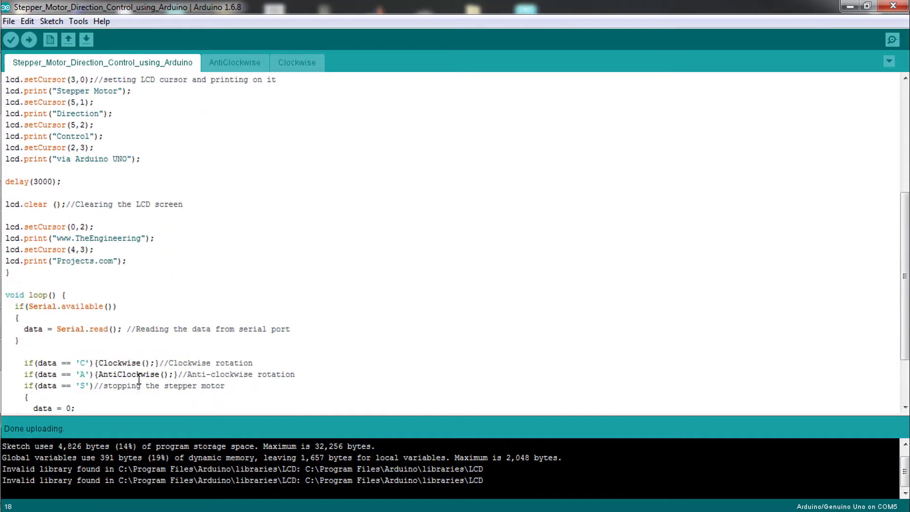
pyautogui.scroll(-3)
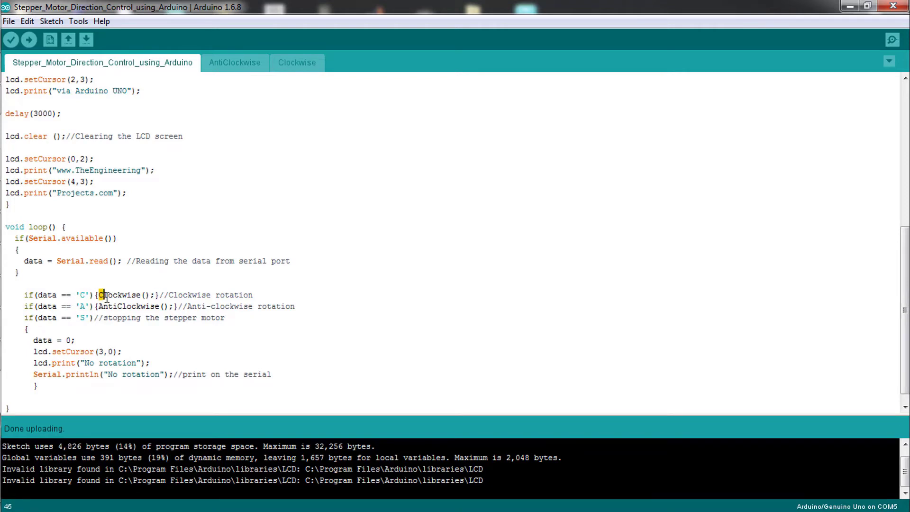
pyautogui.doubleClick(118, 294)
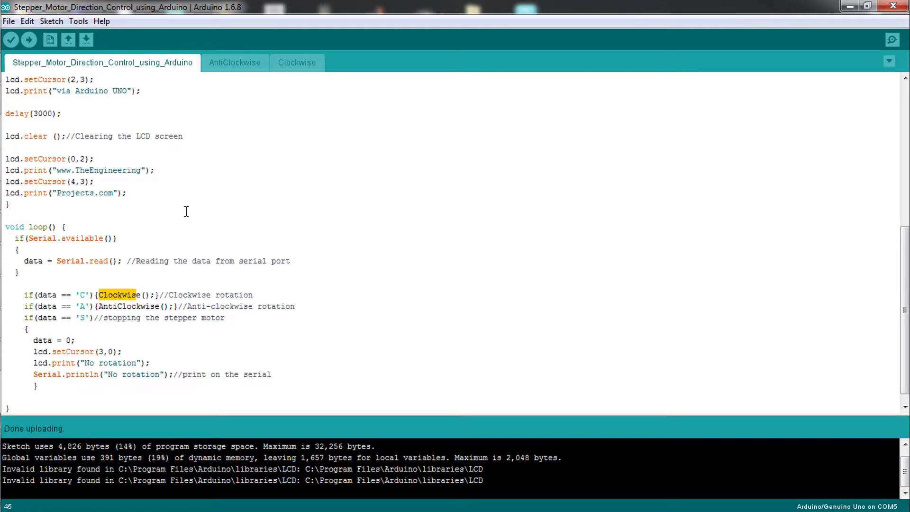
pyautogui.click(296, 62)
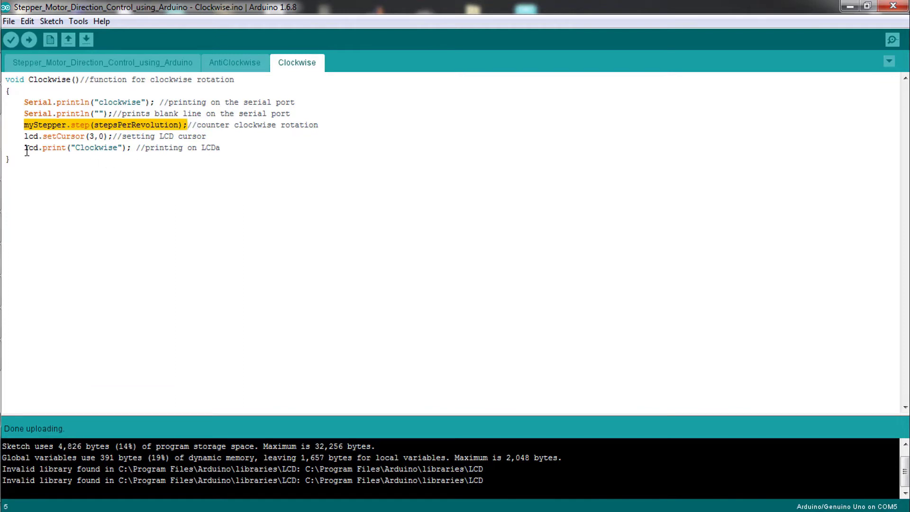
pyautogui.click(220, 148)
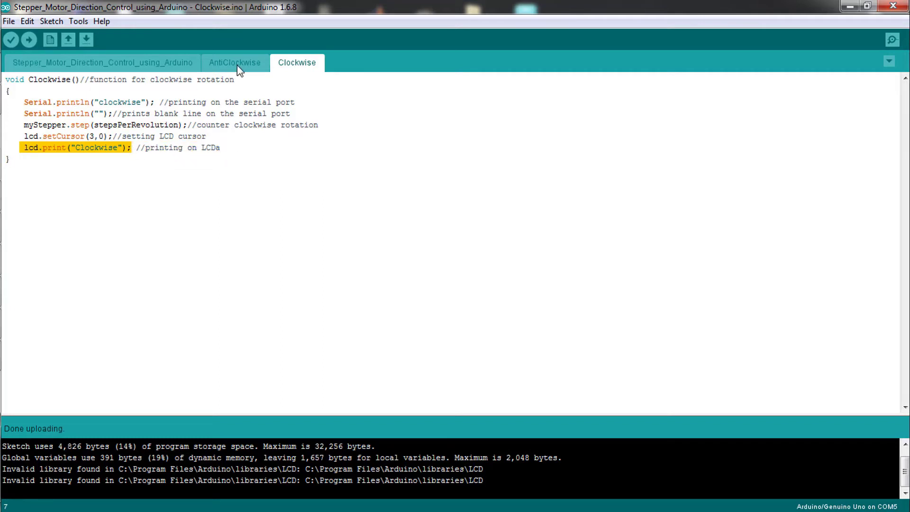
# Step: Highlight AntiClockwise() in loop() and view its defining AntiClockwise tab
pyautogui.click(102, 62)
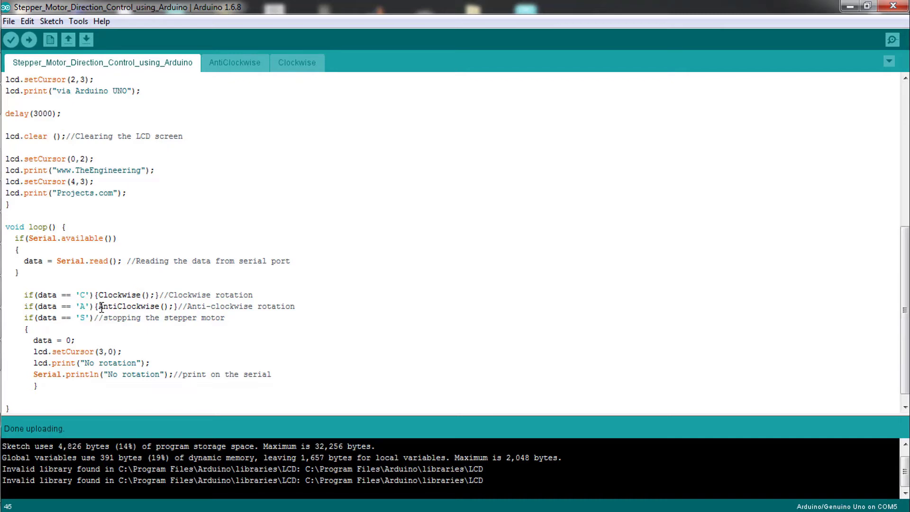
pyautogui.doubleClick(132, 305)
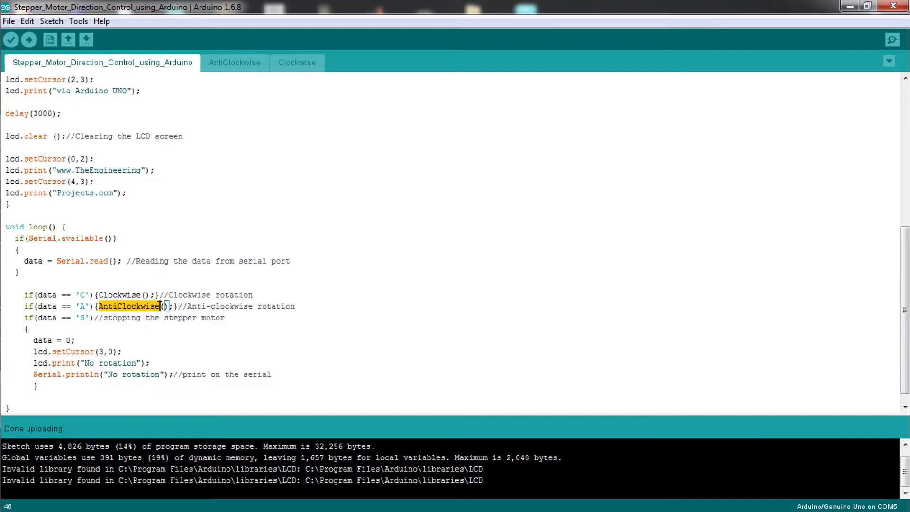
pyautogui.click(235, 62)
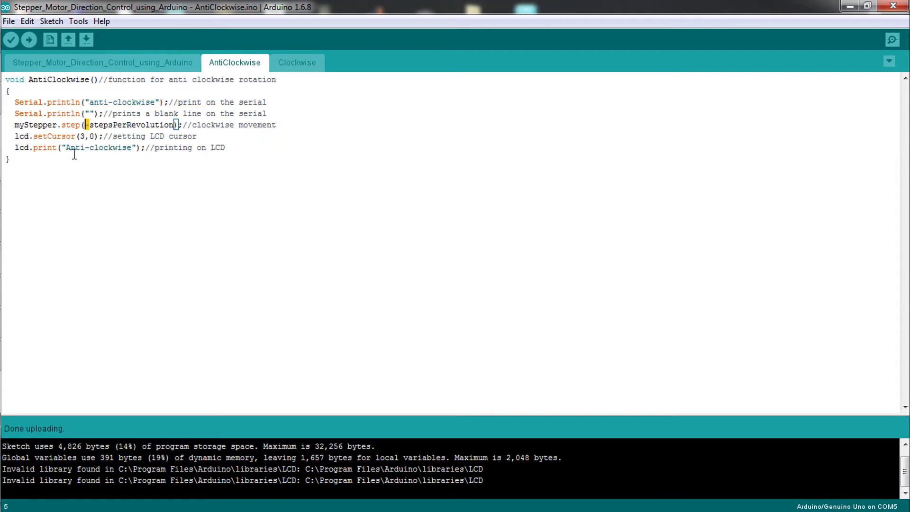
# Step: Highlight the Anti-clockwise LCD print line, then return to the main sketch's setup()
pyautogui.doubleClick(29, 148)
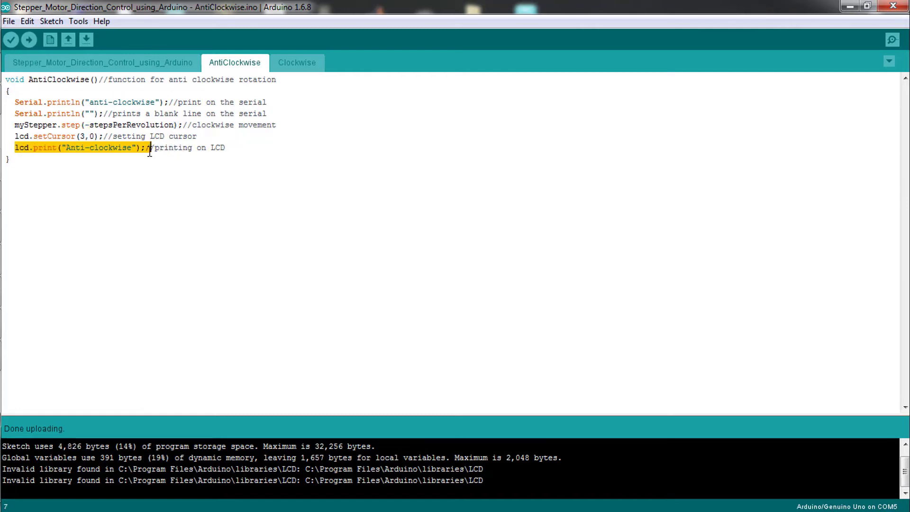
pyautogui.click(102, 62)
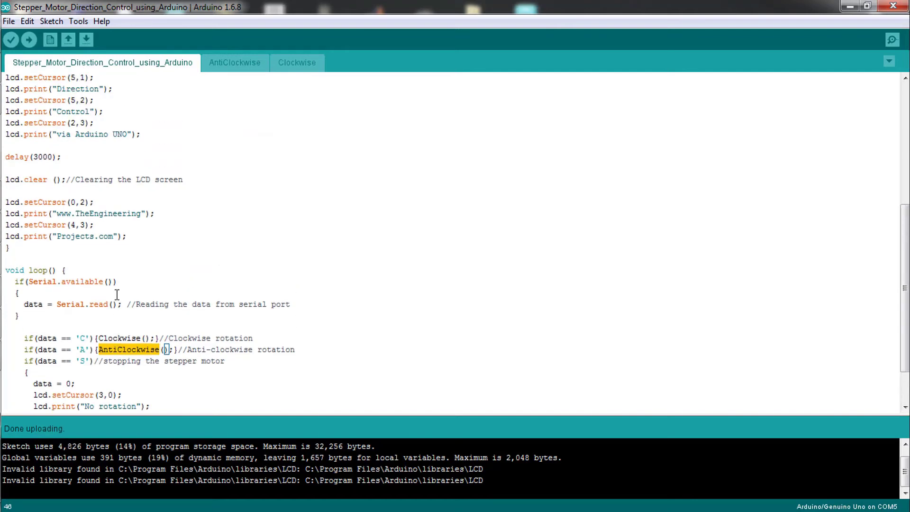
pyautogui.scroll(3)
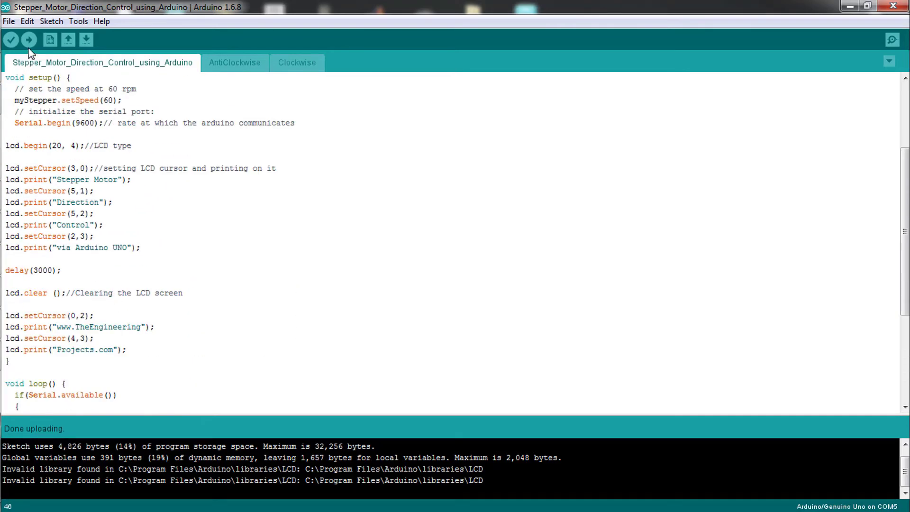
# Step: Check the Tools menu options, then open the Serial Monitor for COM5
pyautogui.click(77, 20)
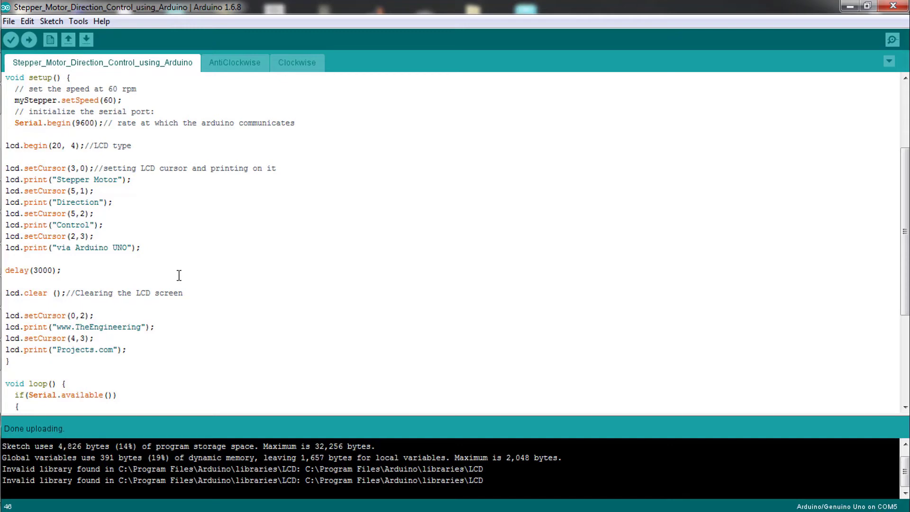
pyautogui.moveTo(78, 21)
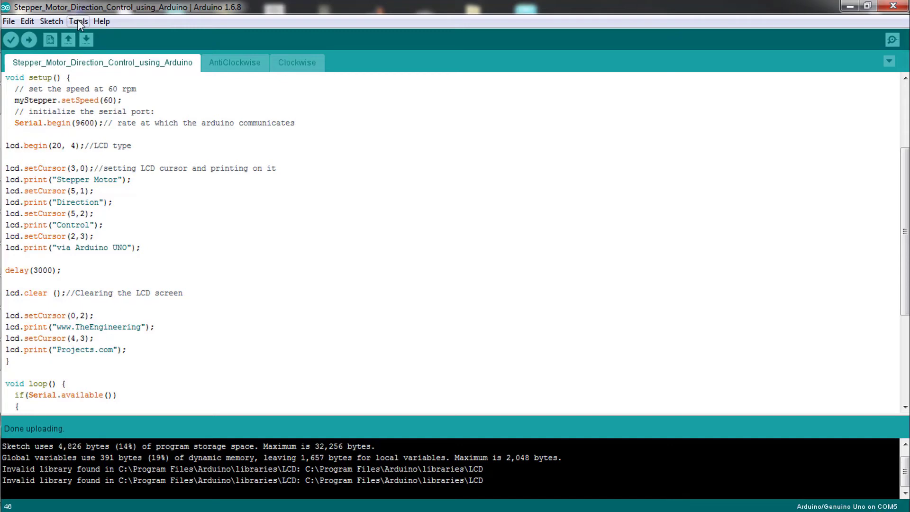
pyautogui.click(79, 21)
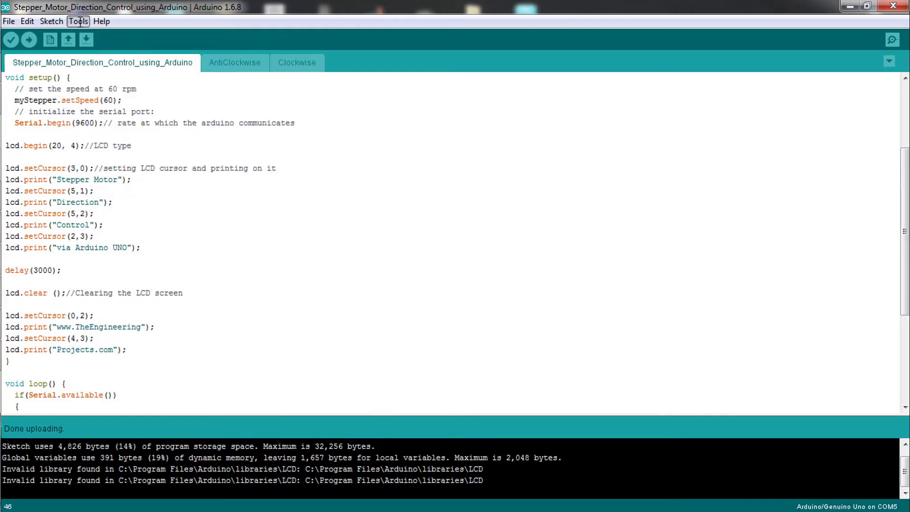
pyautogui.click(78, 21)
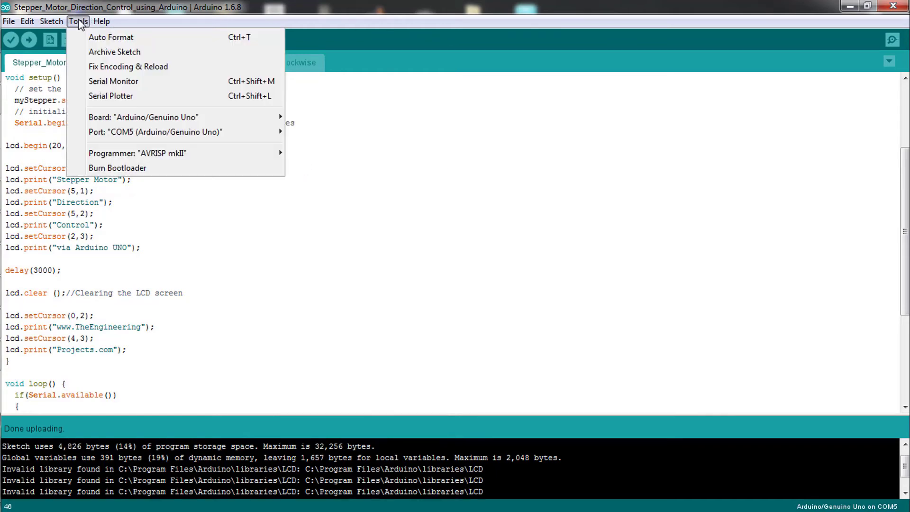
pyautogui.moveTo(109, 288)
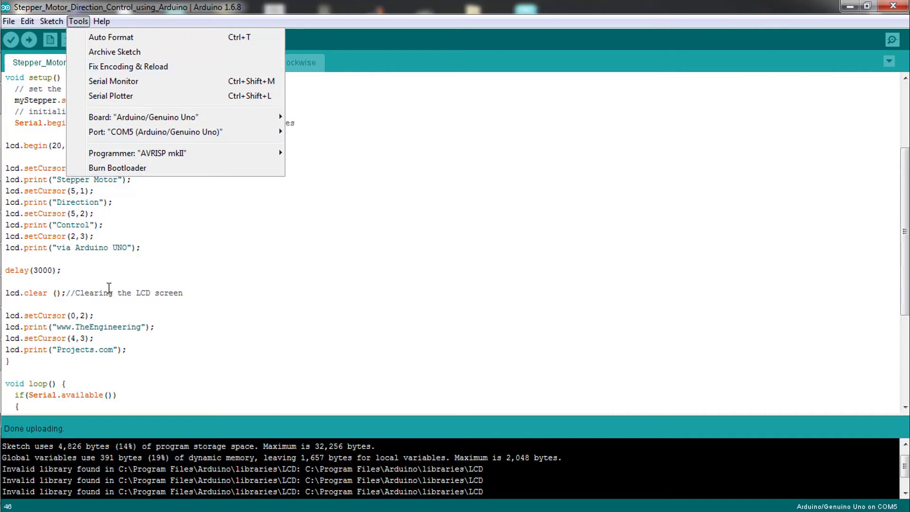
pyautogui.click(29, 39)
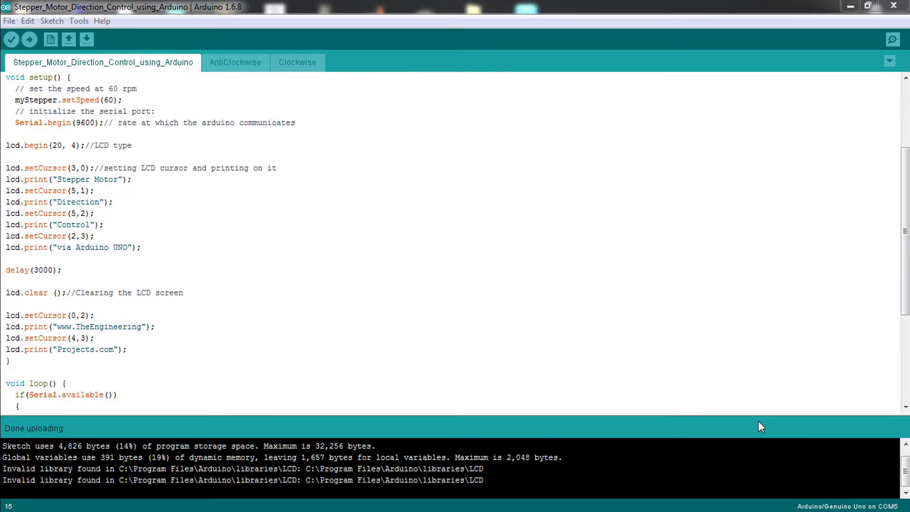
pyautogui.moveTo(28, 442)
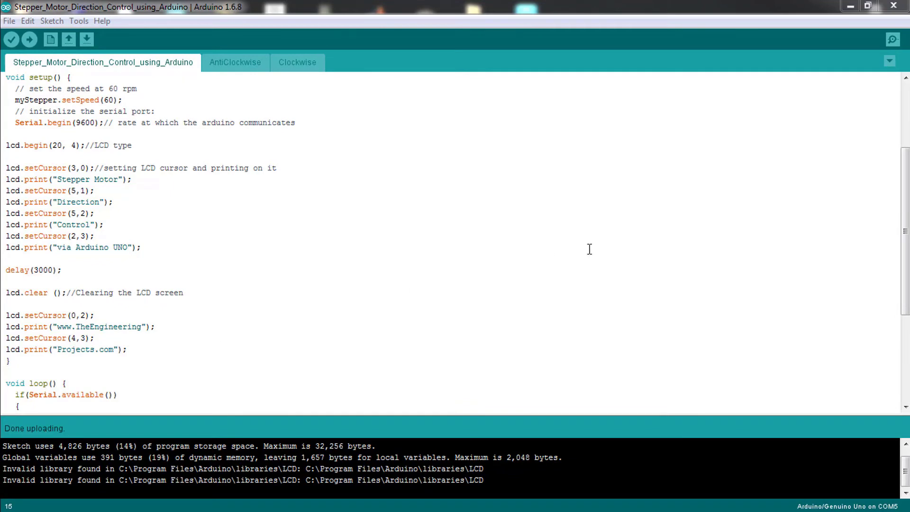
pyautogui.click(891, 40)
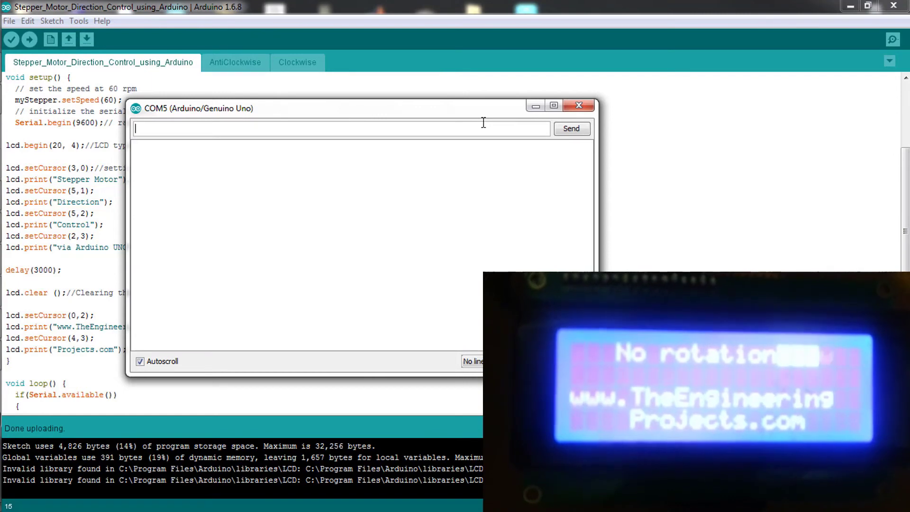
# Step: Send C, A and S commands through the Serial Monitor
pyautogui.write('c')
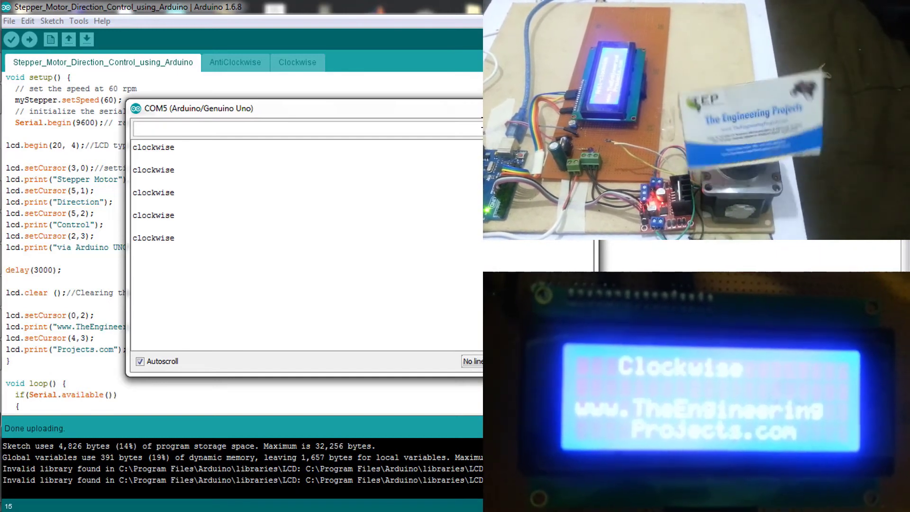
pyautogui.write('A')
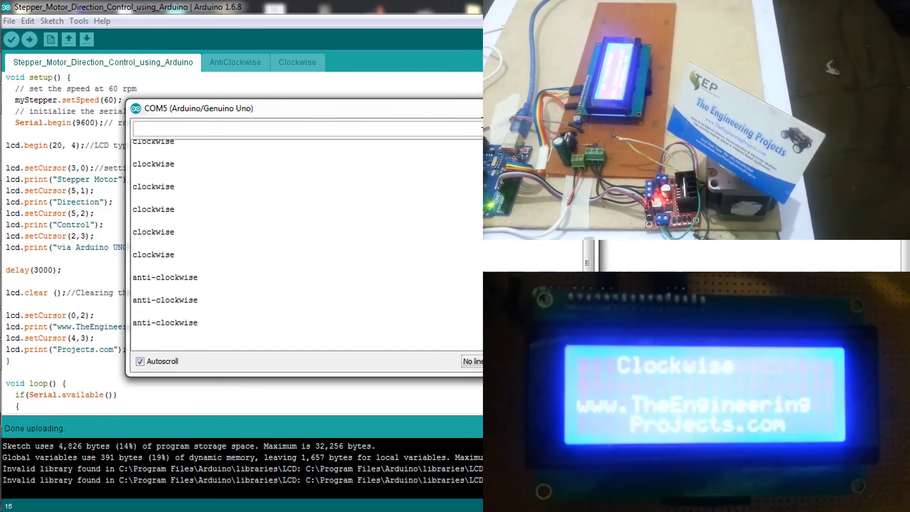
pyautogui.write('S')
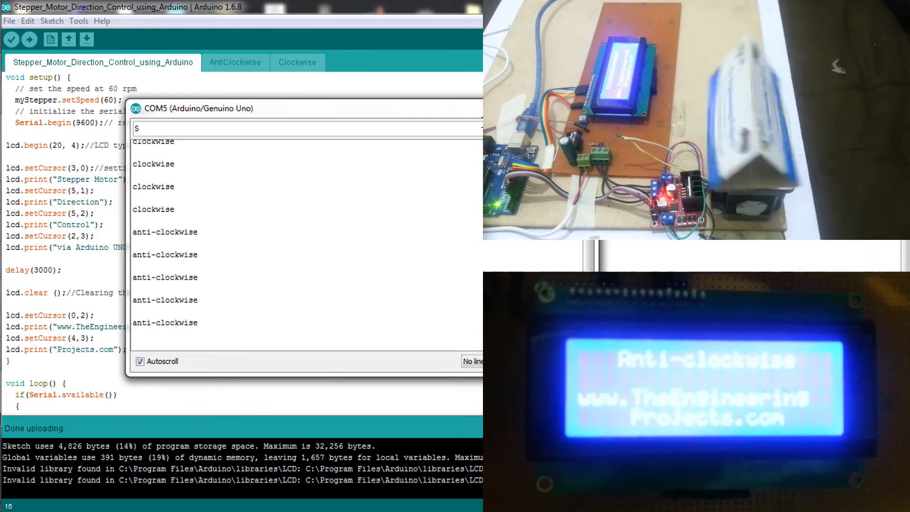